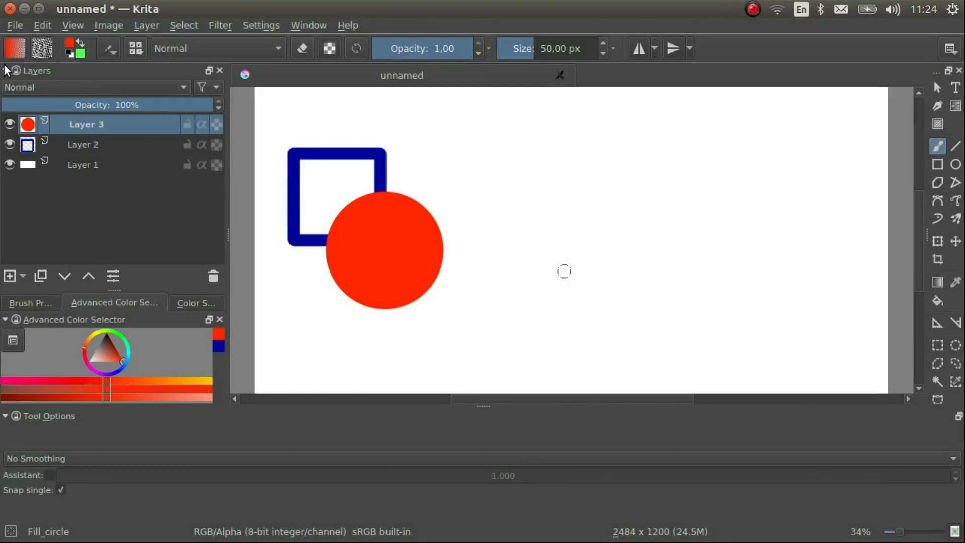
pyautogui.moveTo(74, 134)
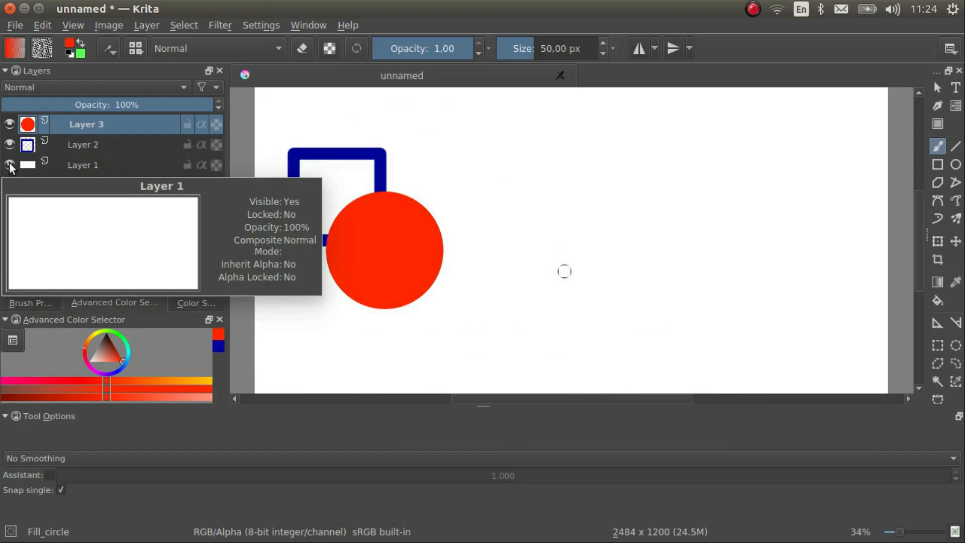
# Step: Toggle the square and background layers' visibility off and back on
pyautogui.click(9, 145)
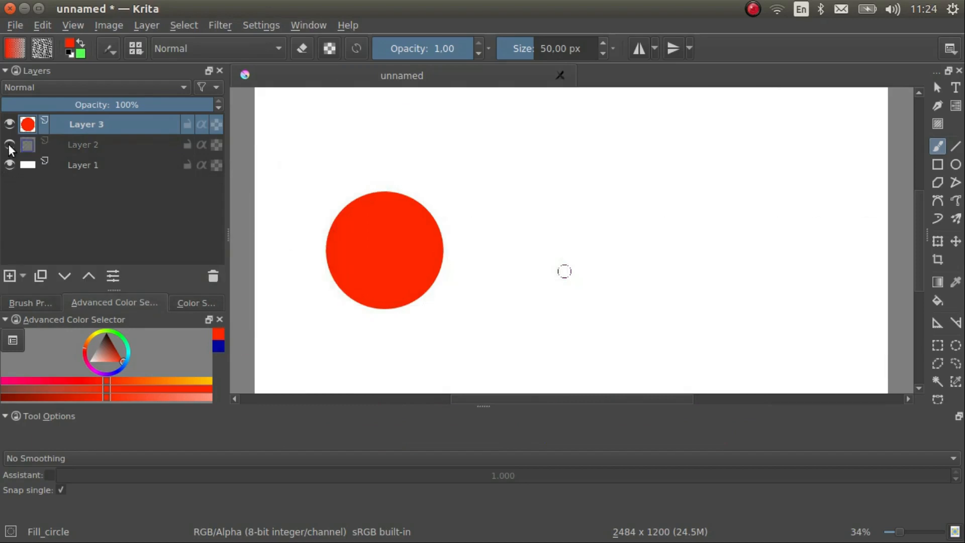
pyautogui.click(9, 123)
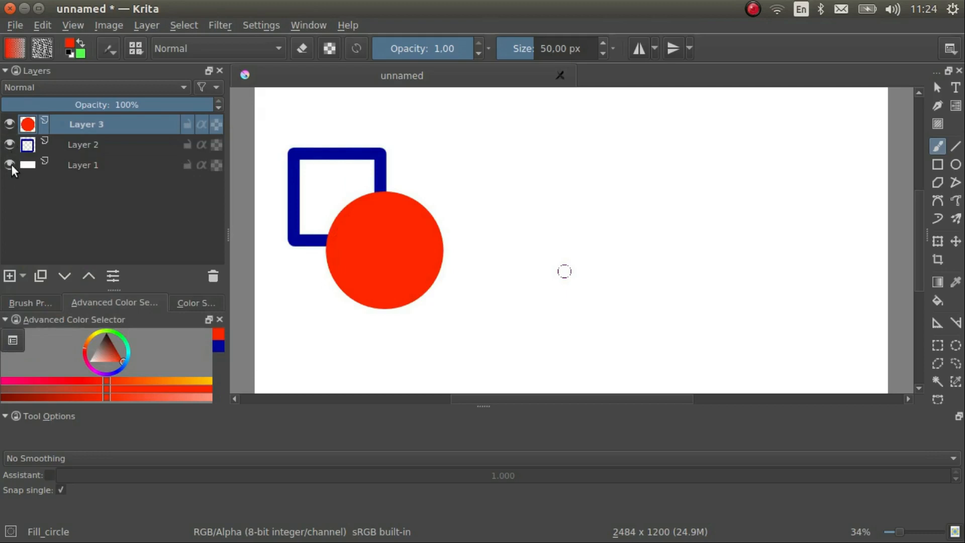
pyautogui.click(9, 165)
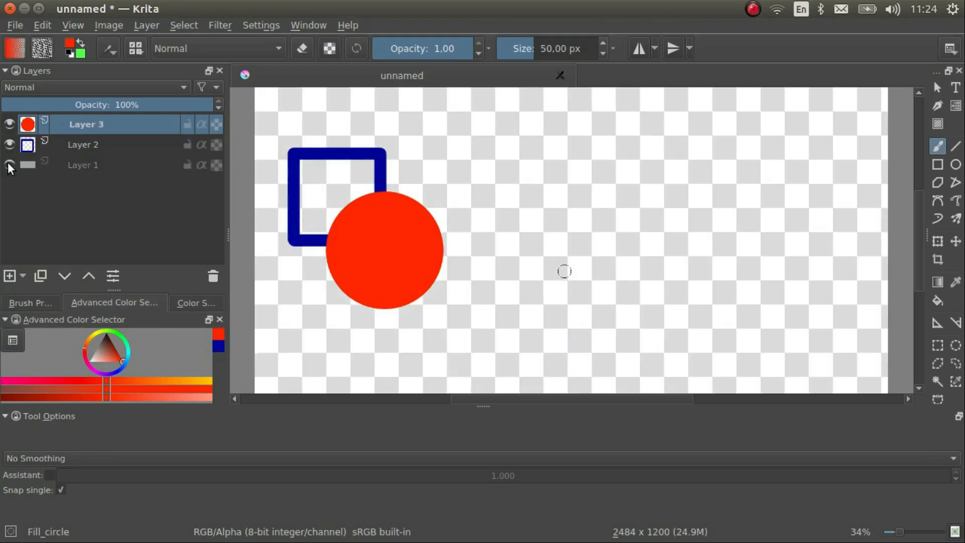
pyautogui.click(9, 165)
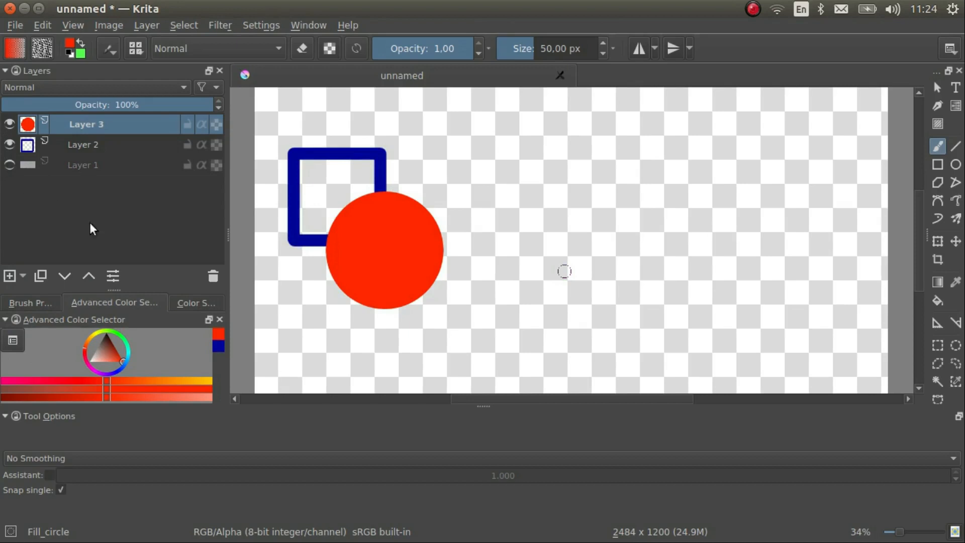
pyautogui.moveTo(745, 186)
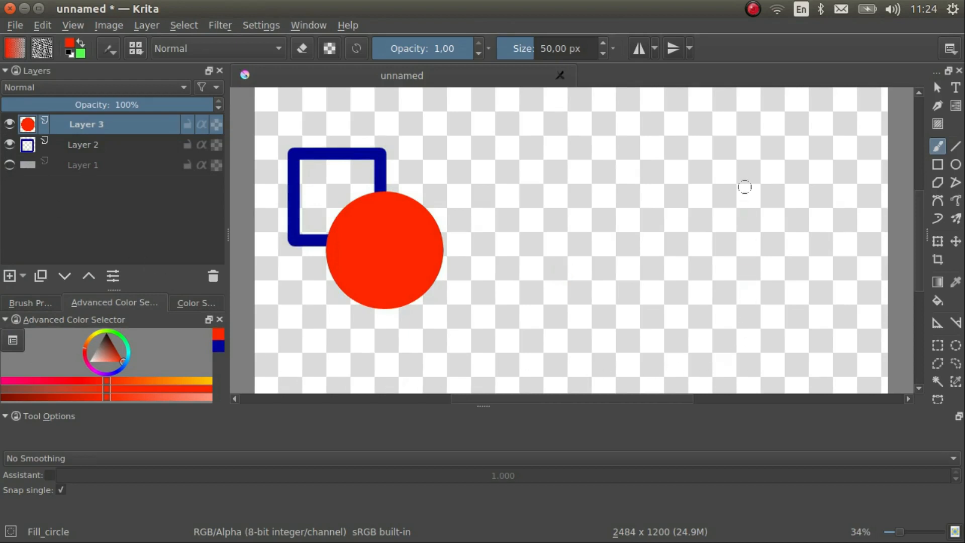
pyautogui.moveTo(270, 300)
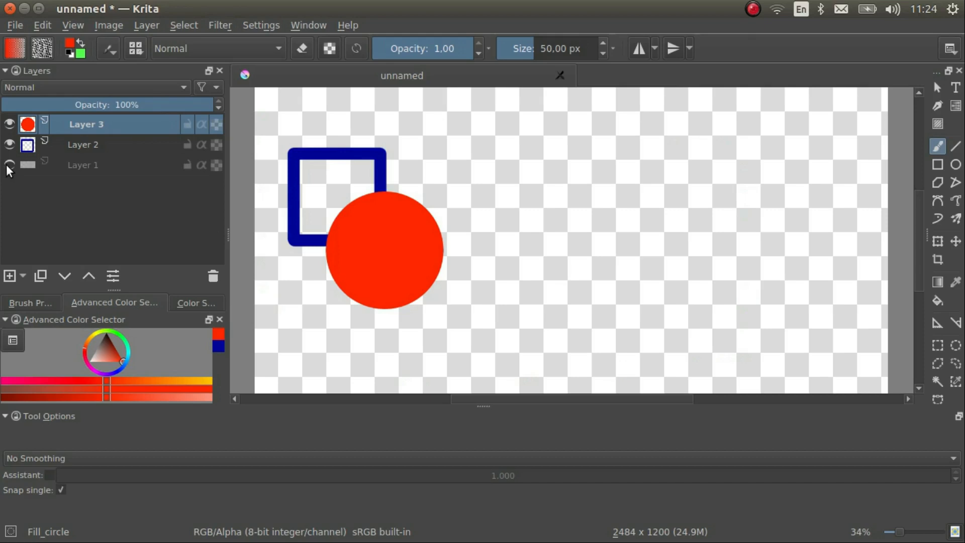
pyautogui.click(9, 165)
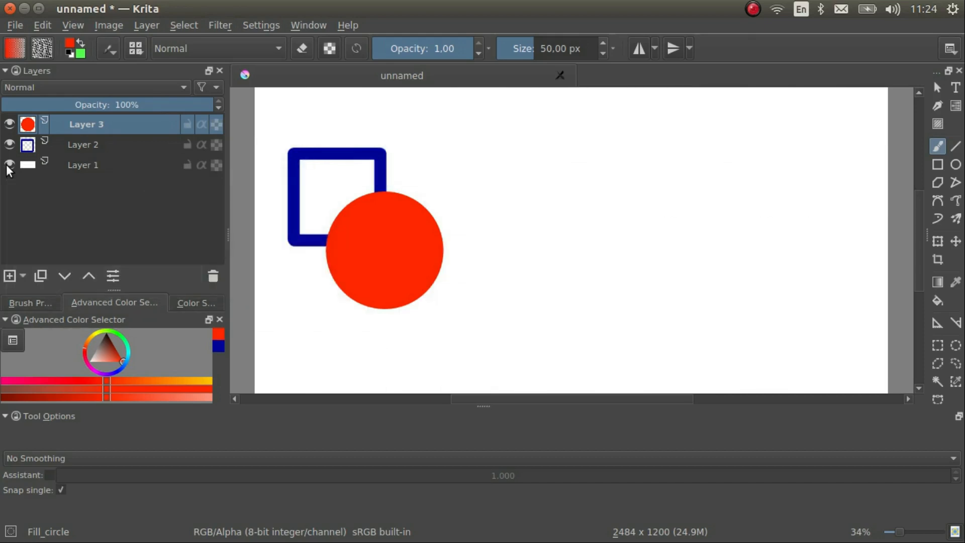
# Step: Rename the bottom layer 'Background' and the middle layer 'Square'
pyautogui.doubleClick(83, 164)
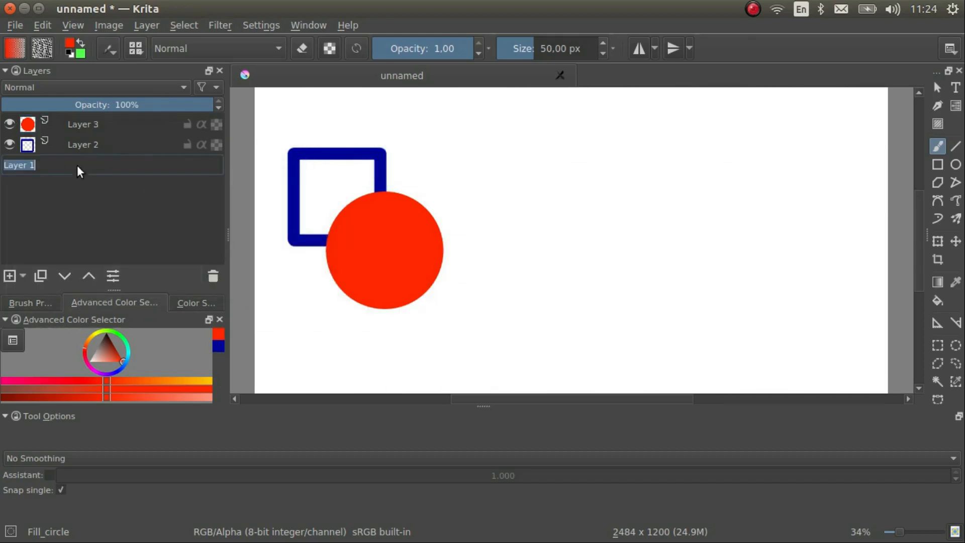
pyautogui.write('Ba')
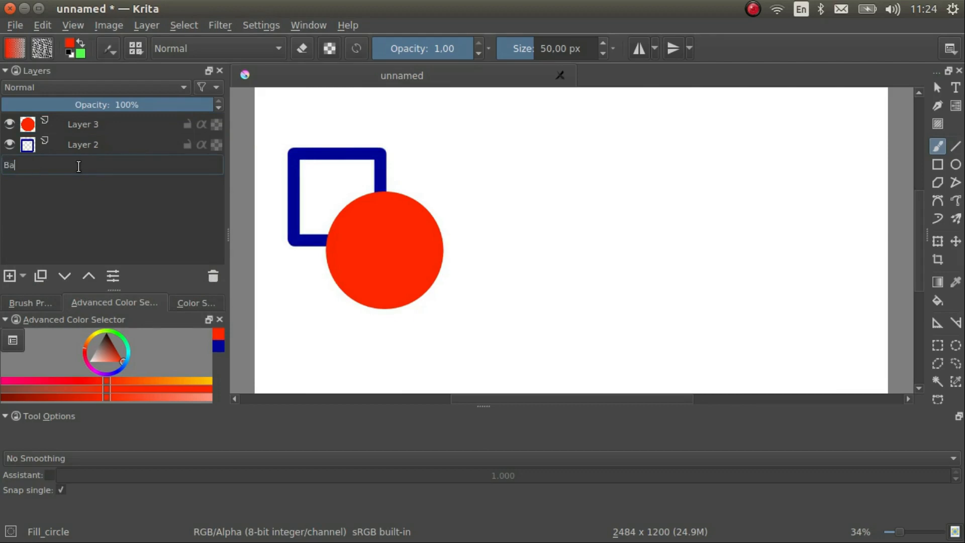
pyautogui.press('Return')
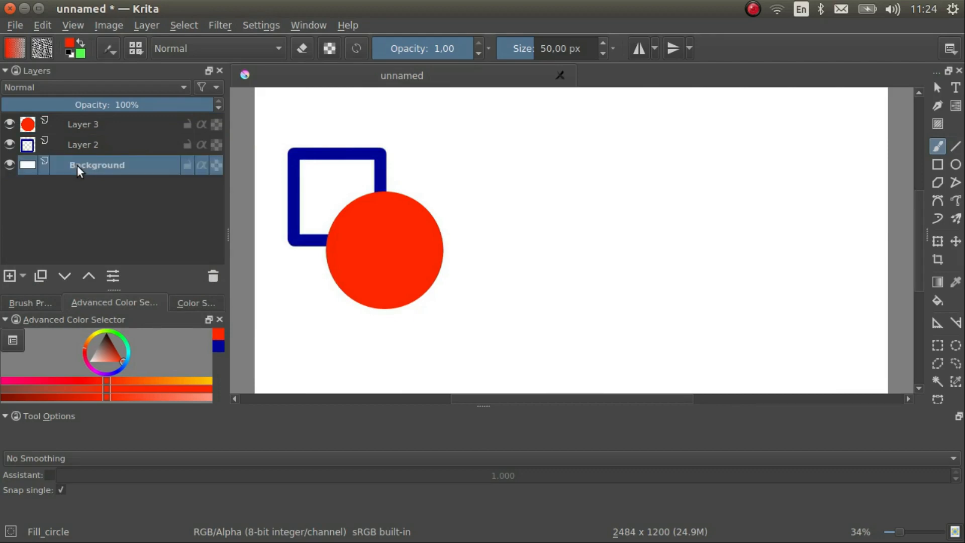
pyautogui.doubleClick(82, 144)
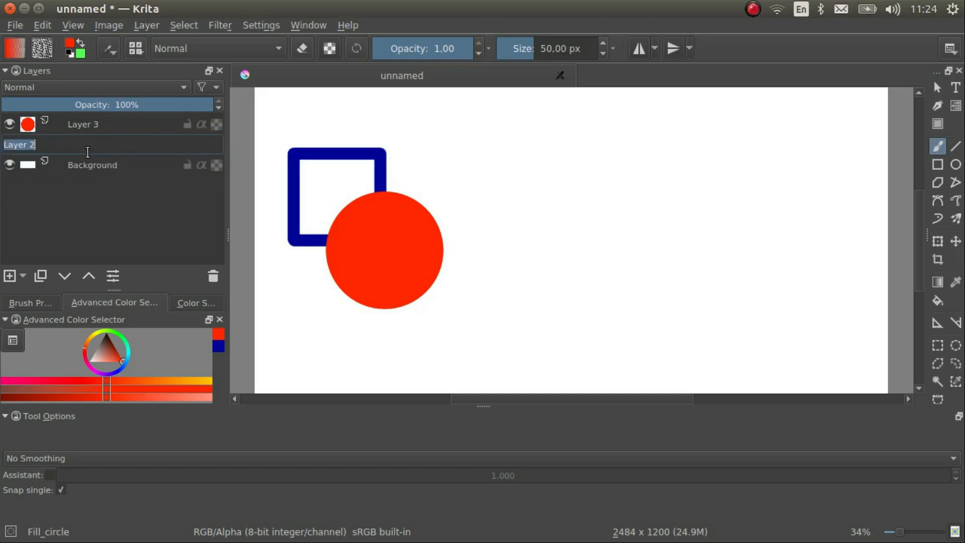
pyautogui.write('Square')
pyautogui.click(123, 123)
pyautogui.write('Circle')
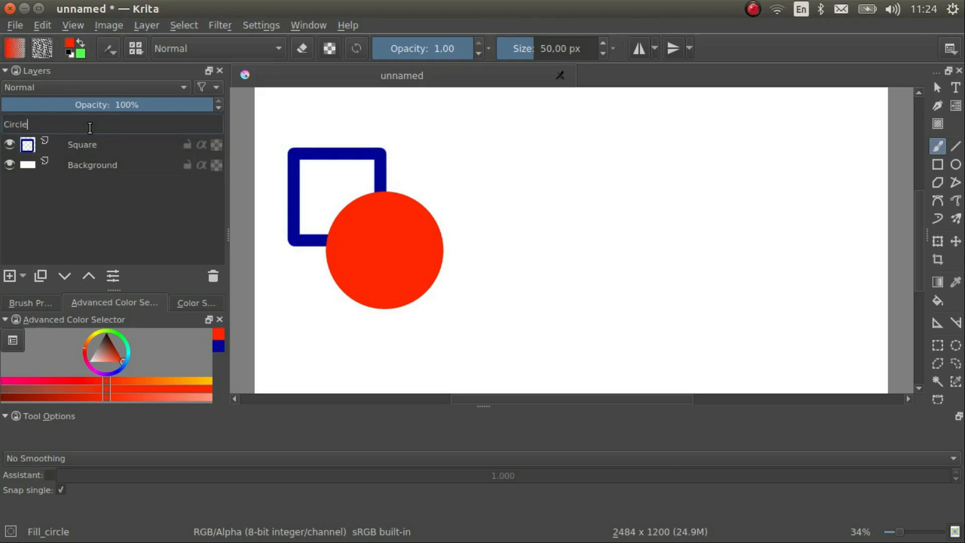
# Step: Confirm the name 'Circle', move it below and back above Square, and set 74% opacity
pyautogui.press('Return')
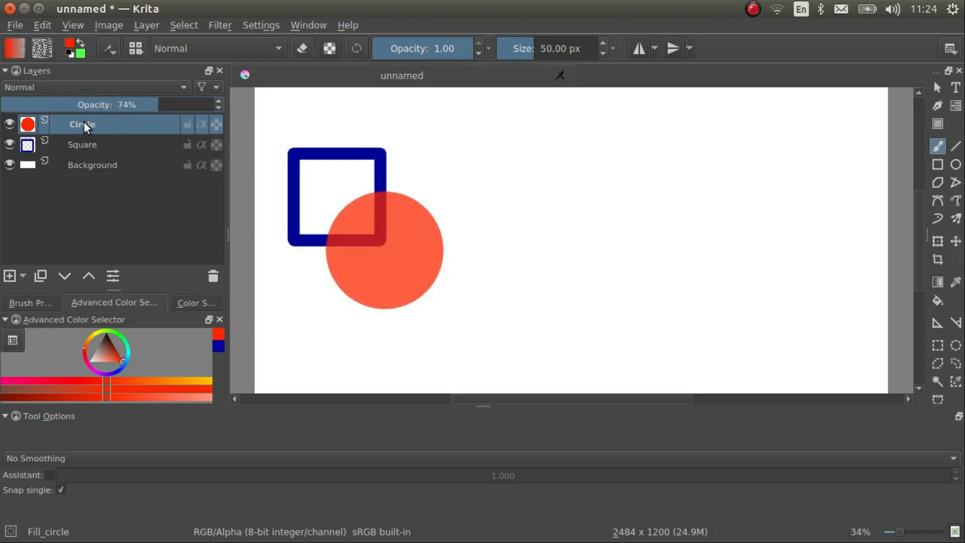
pyautogui.click(88, 276)
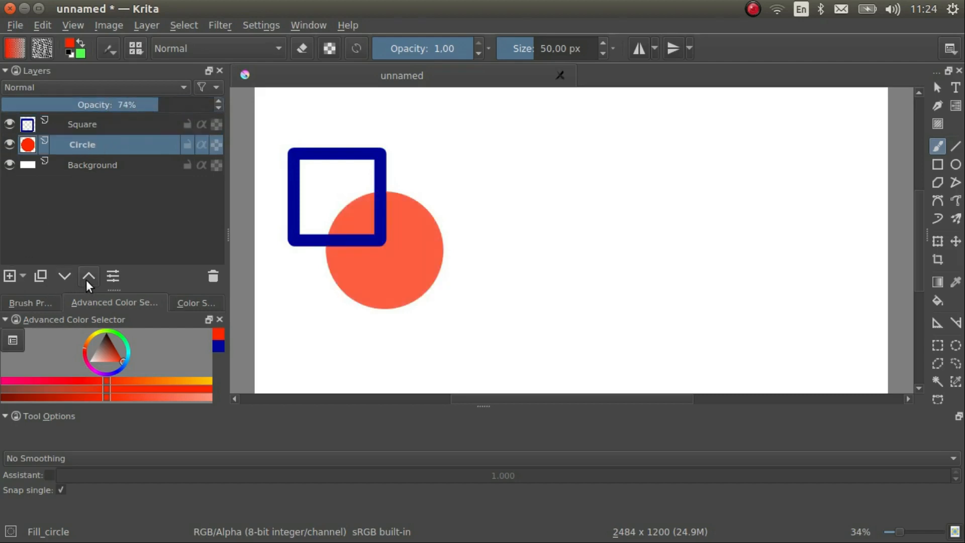
pyautogui.click(88, 276)
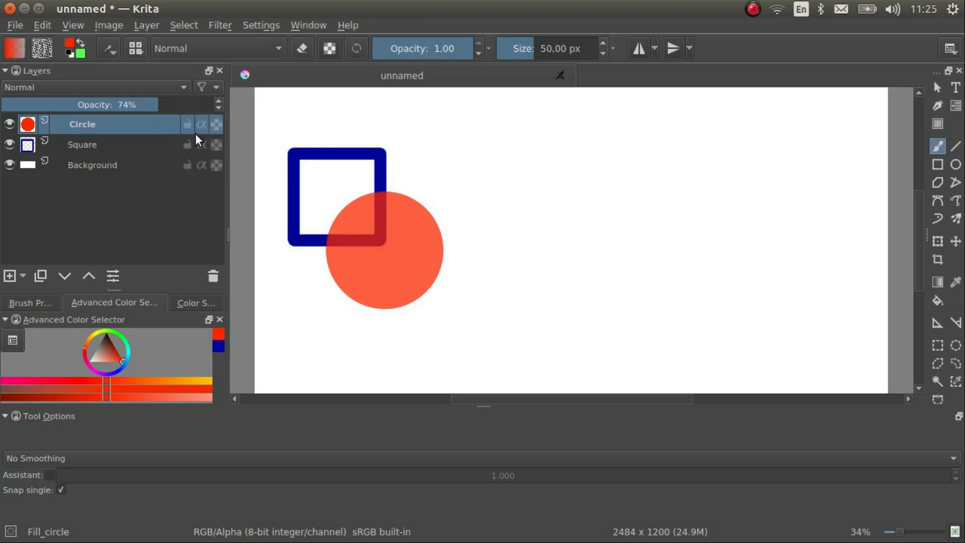
pyautogui.moveTo(188, 129)
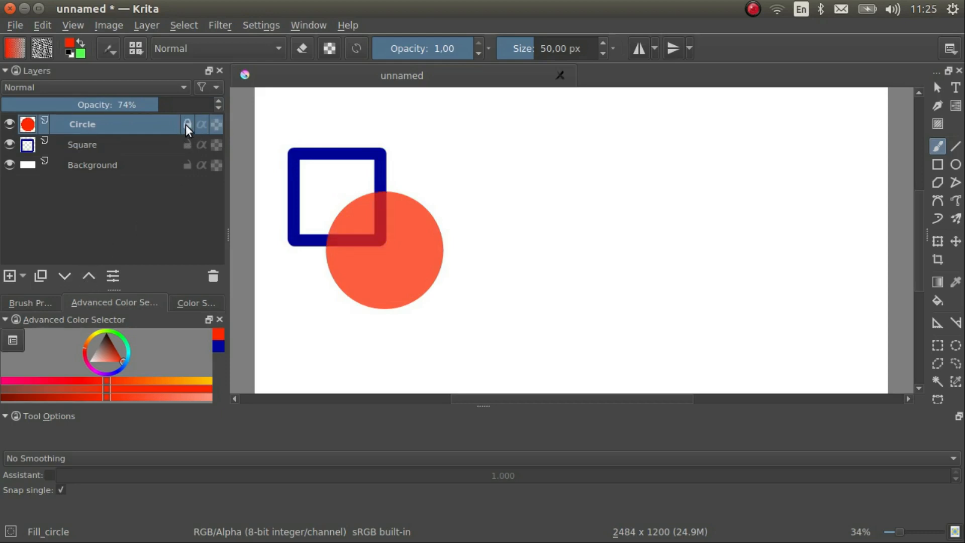
pyautogui.moveTo(188, 150)
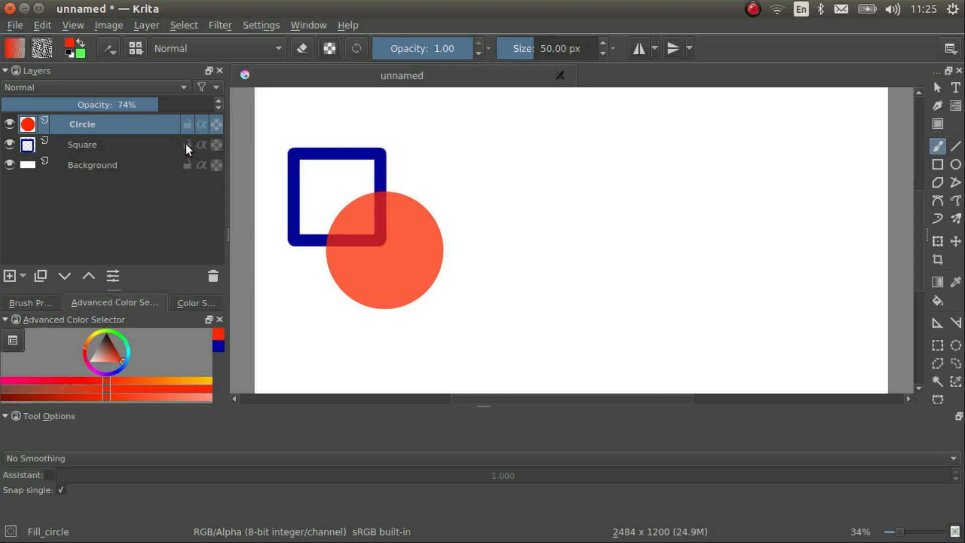
pyautogui.click(188, 145)
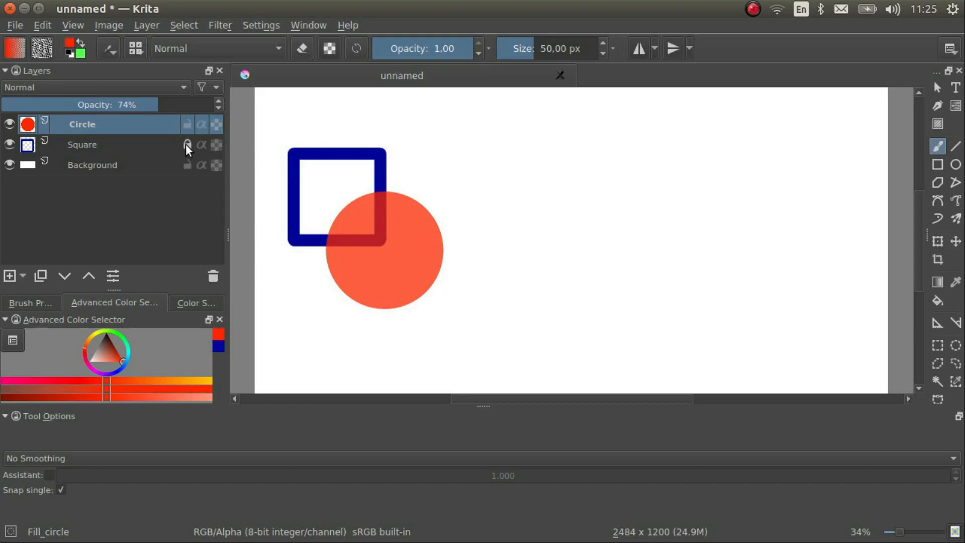
pyautogui.moveTo(190, 167)
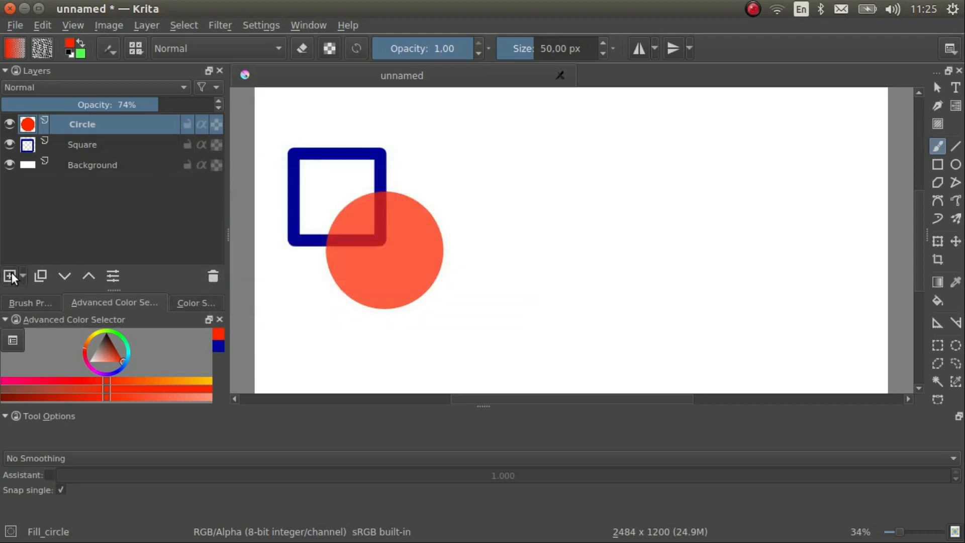
# Step: Add new empty paint layers above Circle
pyautogui.click(10, 276)
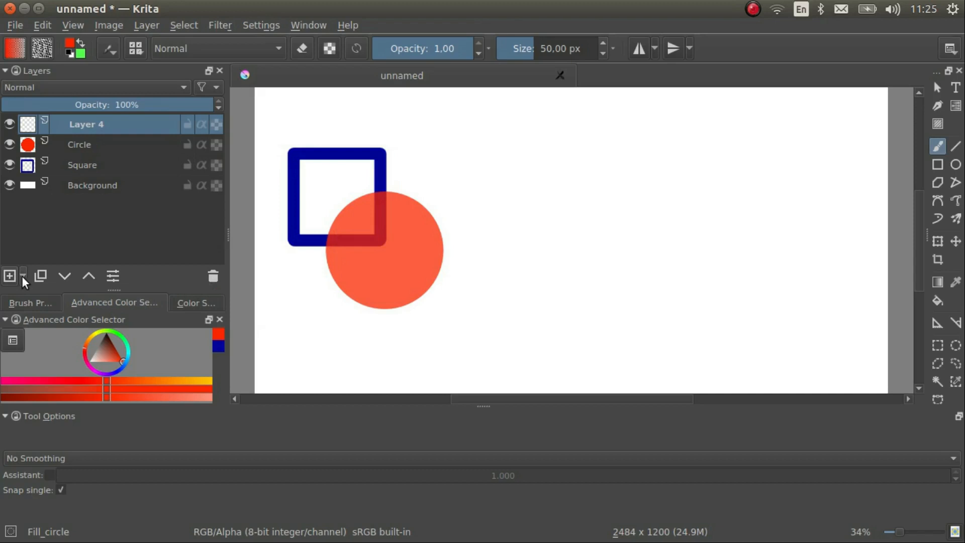
pyautogui.click(24, 276)
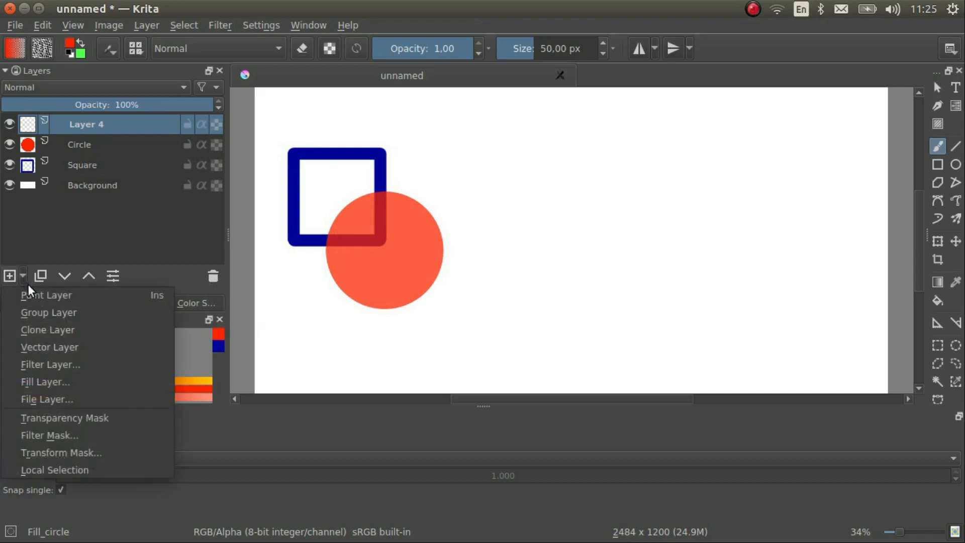
pyautogui.moveTo(48, 329)
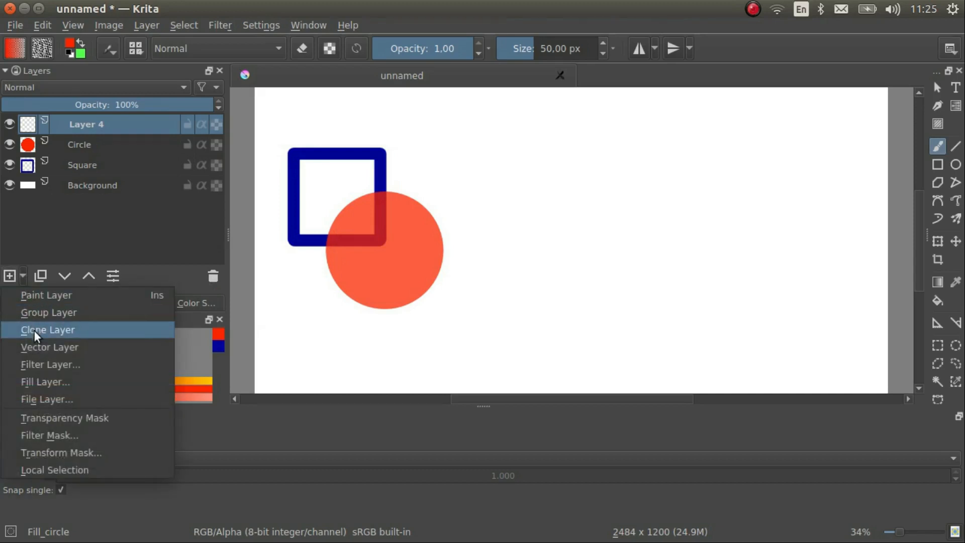
pyautogui.moveTo(54, 469)
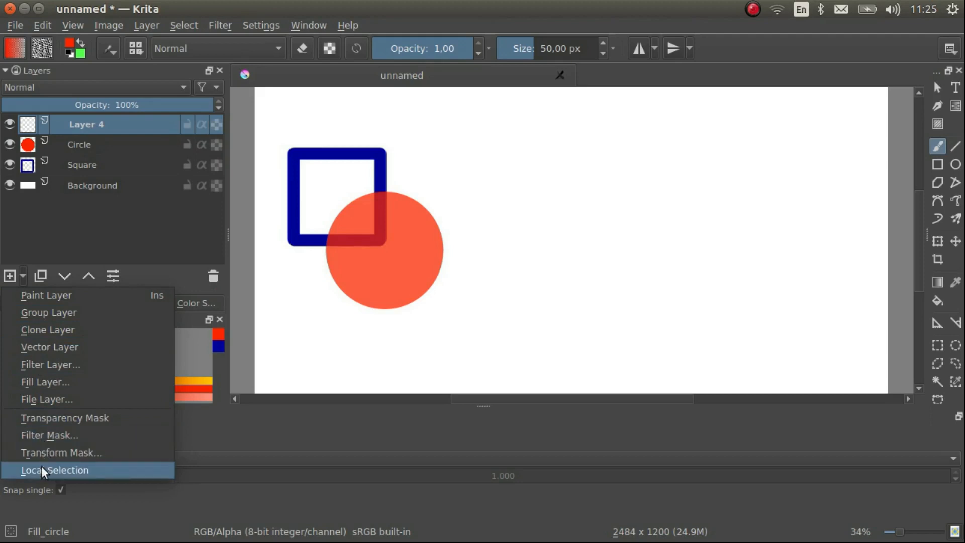
pyautogui.moveTo(49, 301)
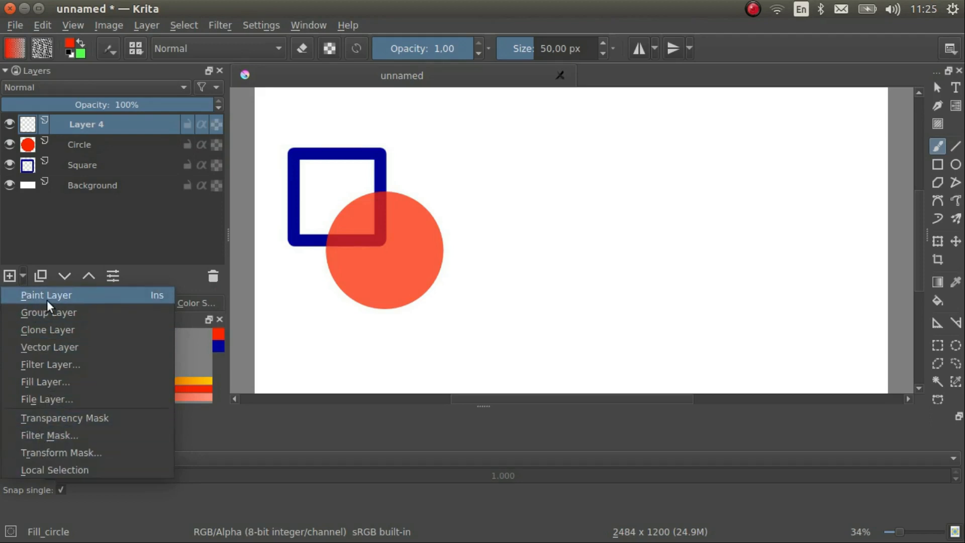
pyautogui.click(45, 295)
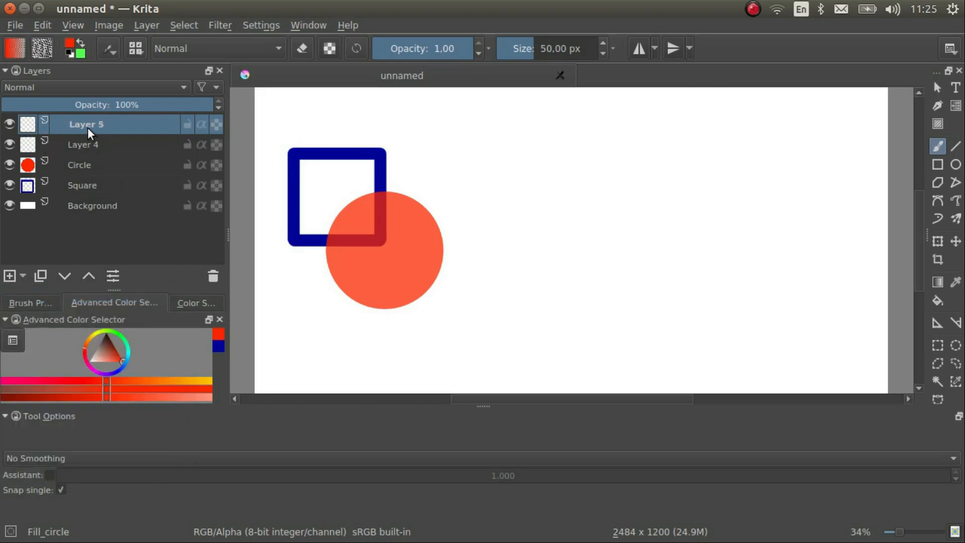
# Step: Group the Square and Circle layers into a group named 'Shapes'
pyautogui.click(9, 277)
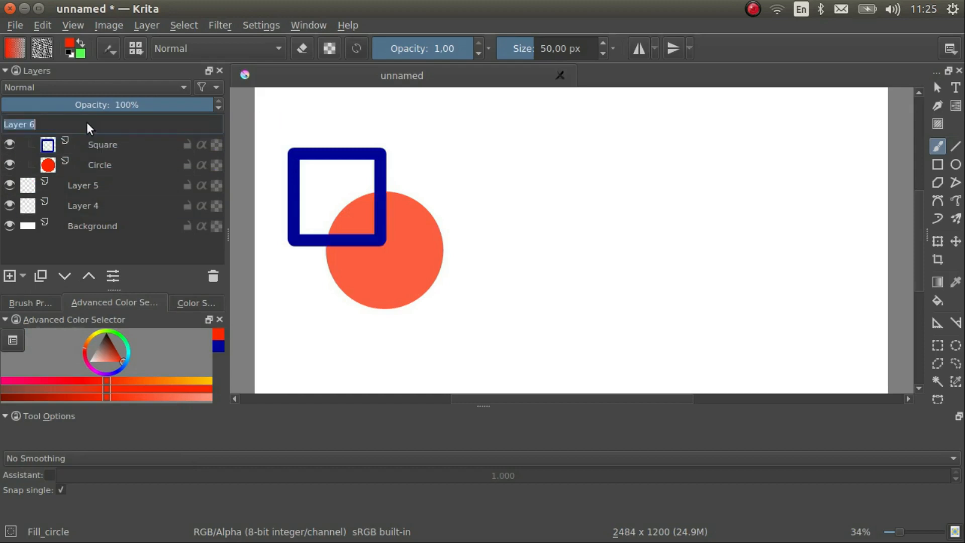
pyautogui.write('Shape')
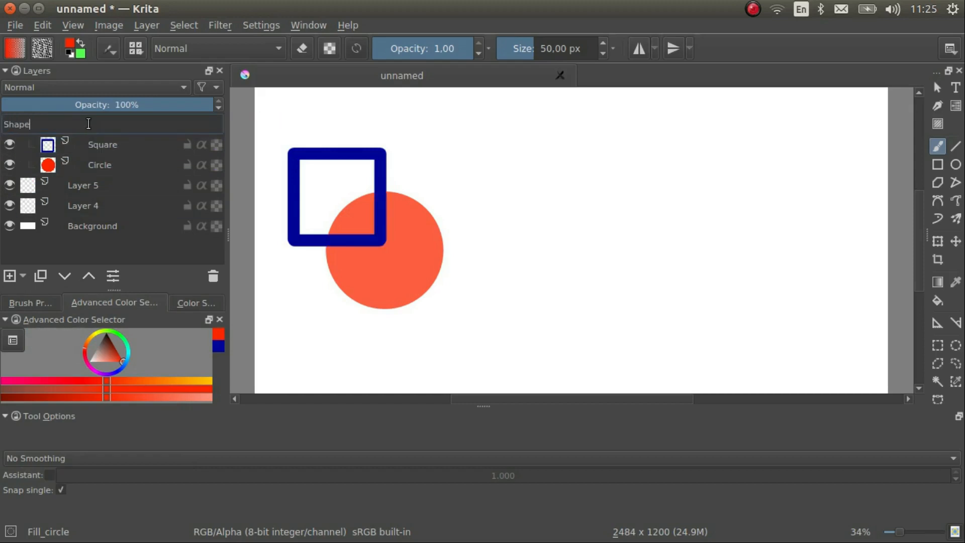
pyautogui.press('Return')
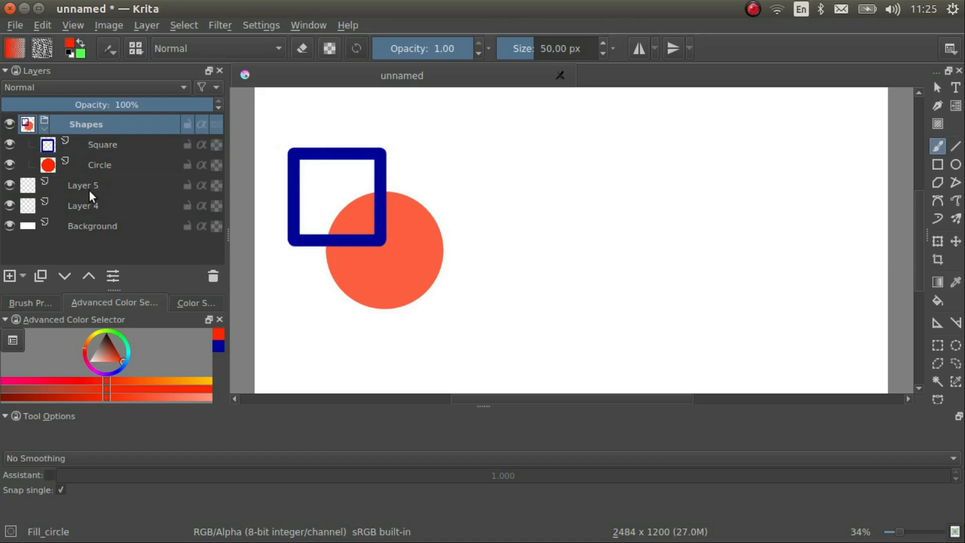
# Step: Remove the empty paint layers, then work with the Square layer's options
pyautogui.rightClick(82, 185)
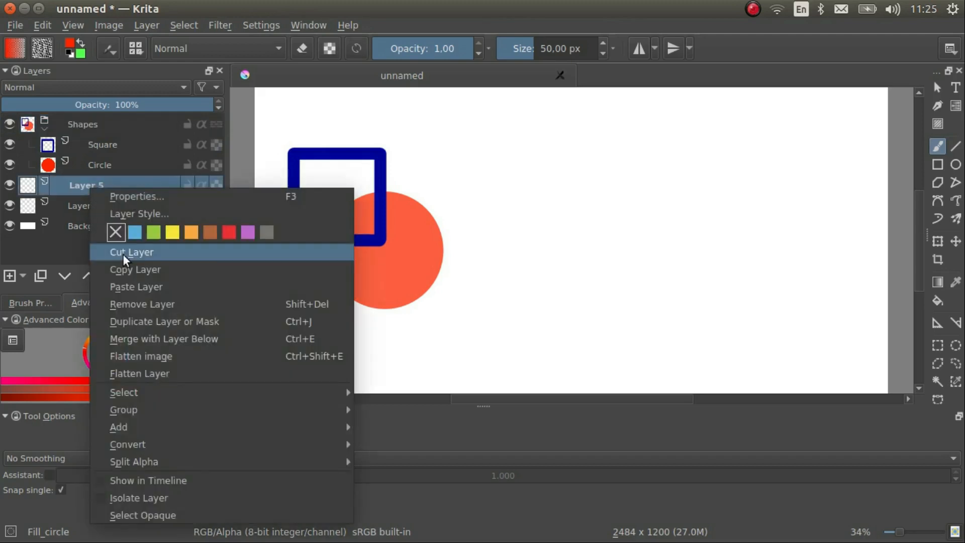
pyautogui.moveTo(142, 304)
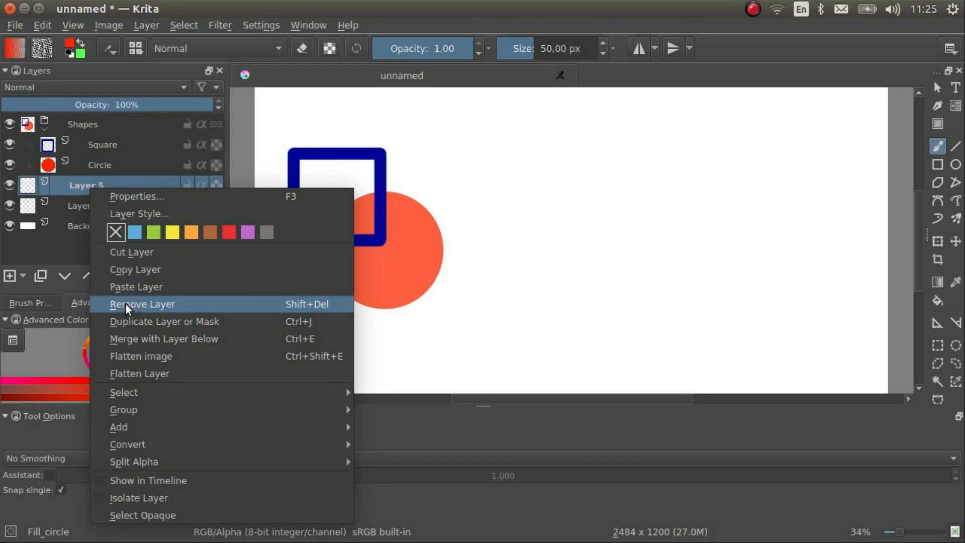
pyautogui.click(142, 304)
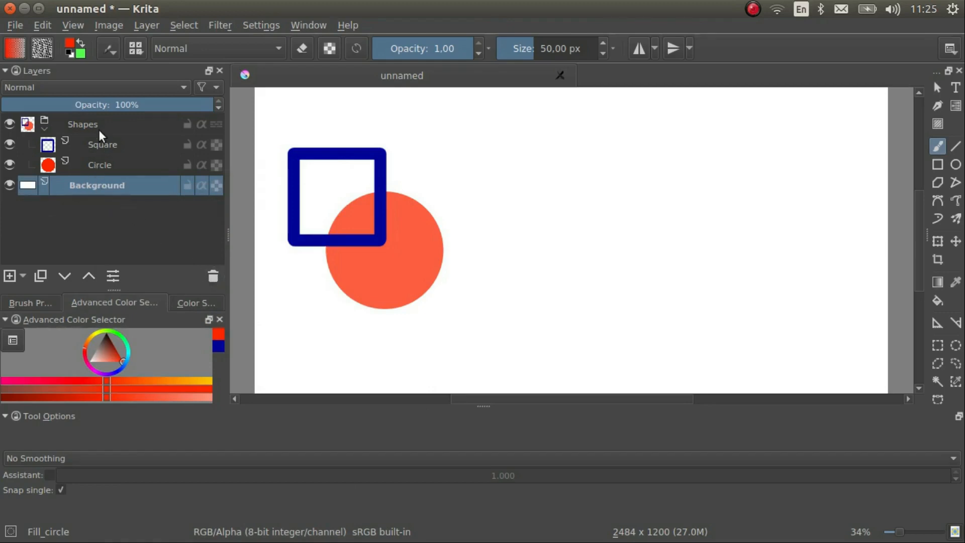
pyautogui.click(105, 145)
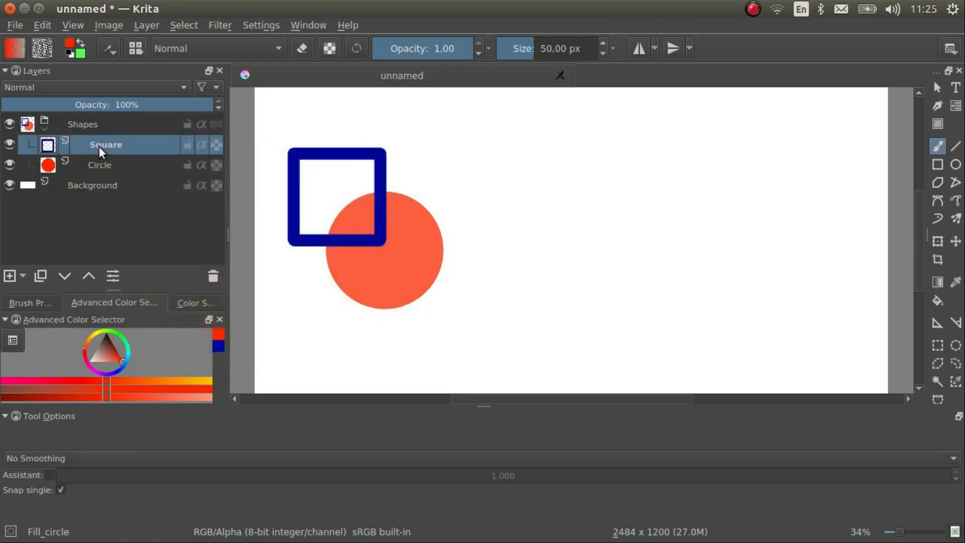
pyautogui.rightClick(105, 145)
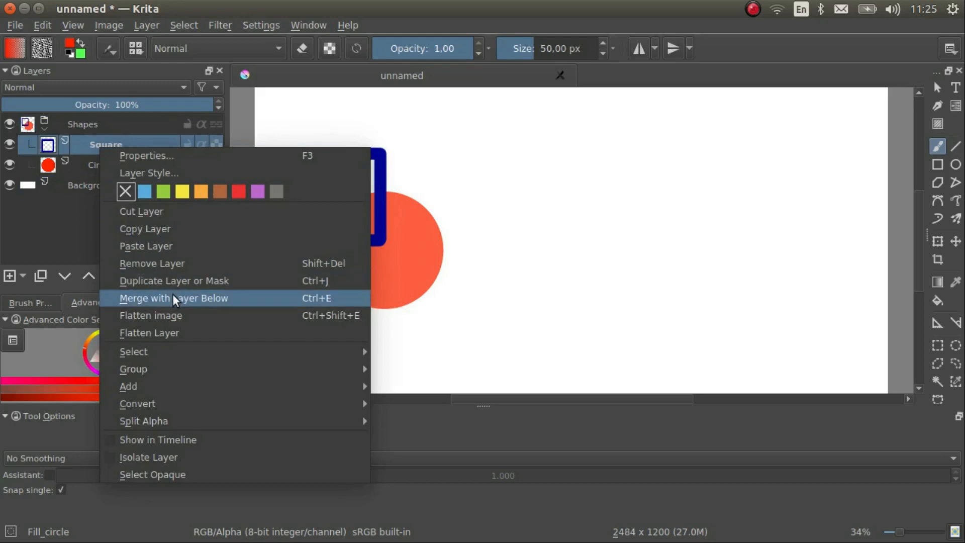
pyautogui.click(175, 298)
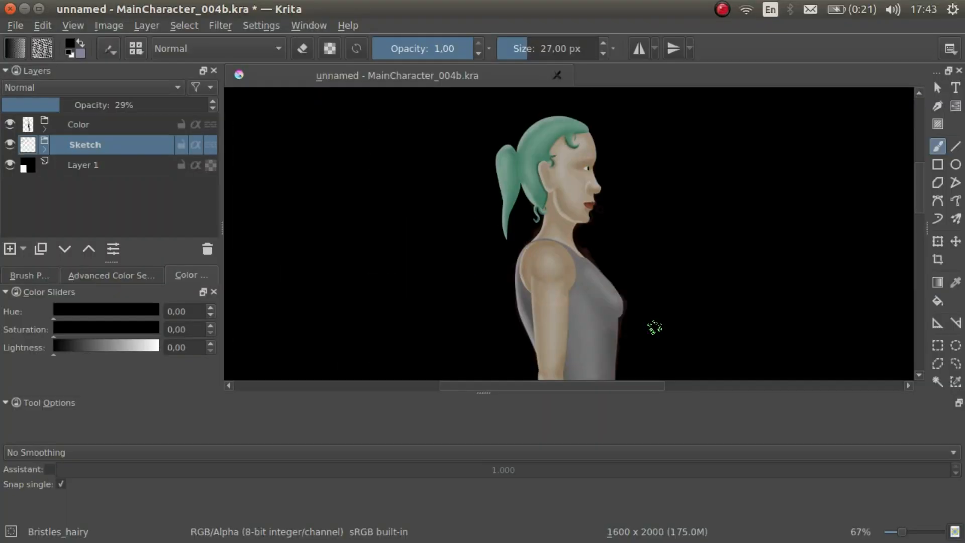
pyautogui.moveTo(268, 197)
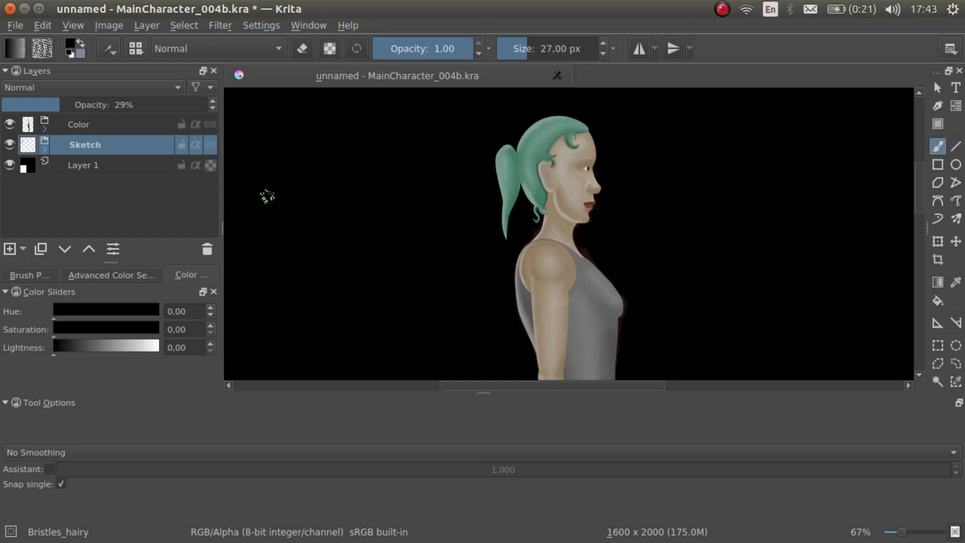
pyautogui.moveTo(181, 145)
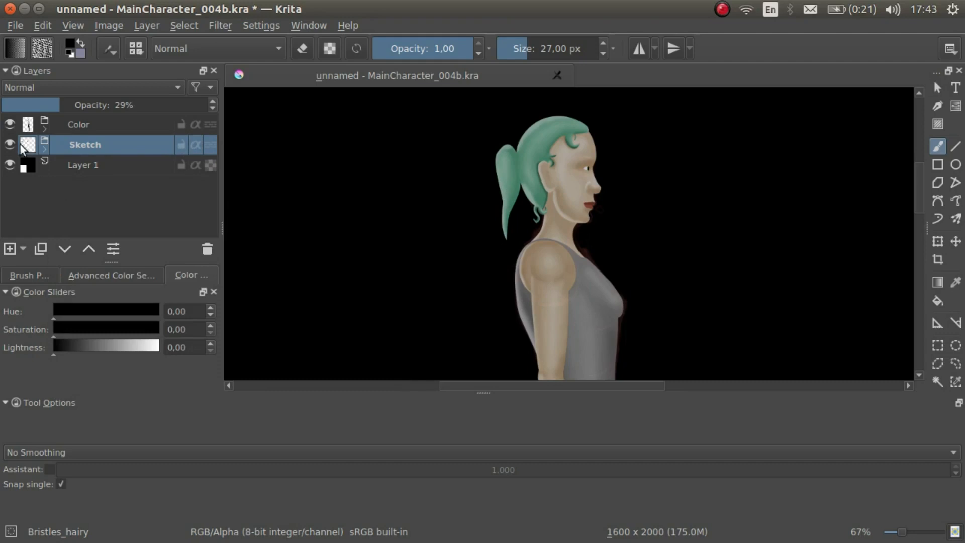
# Step: Toggle the Color group and Head visibility, expand Head, and select the Lips layer
pyautogui.click(9, 124)
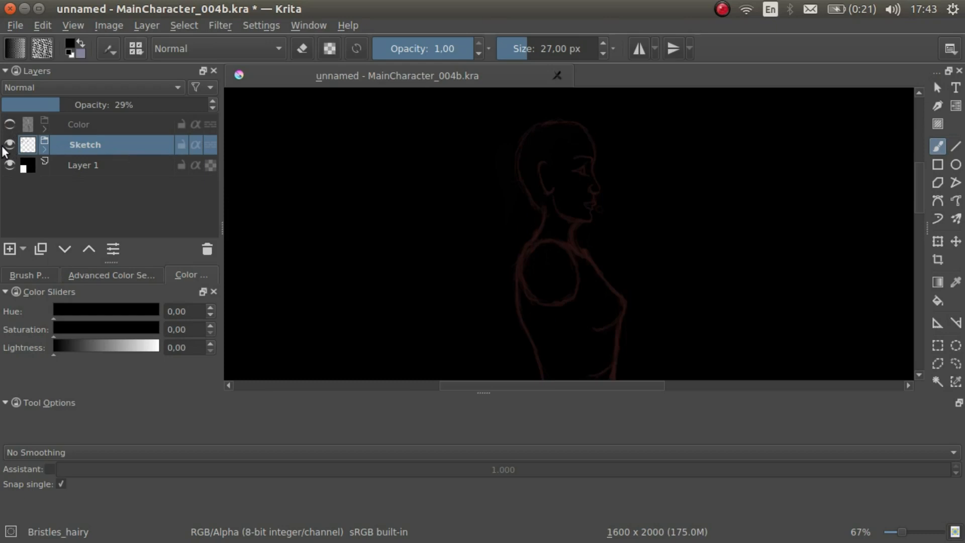
pyautogui.click(9, 123)
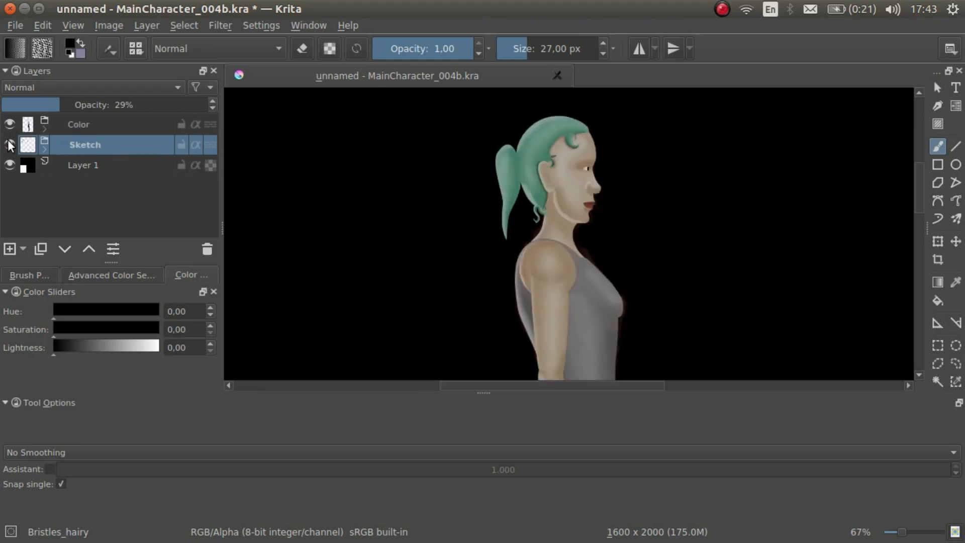
pyautogui.click(44, 124)
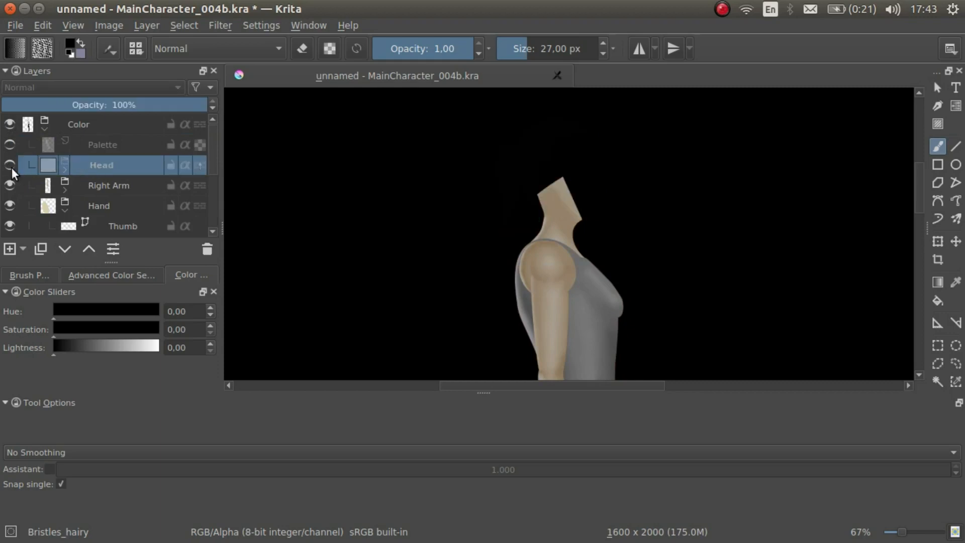
pyautogui.click(9, 165)
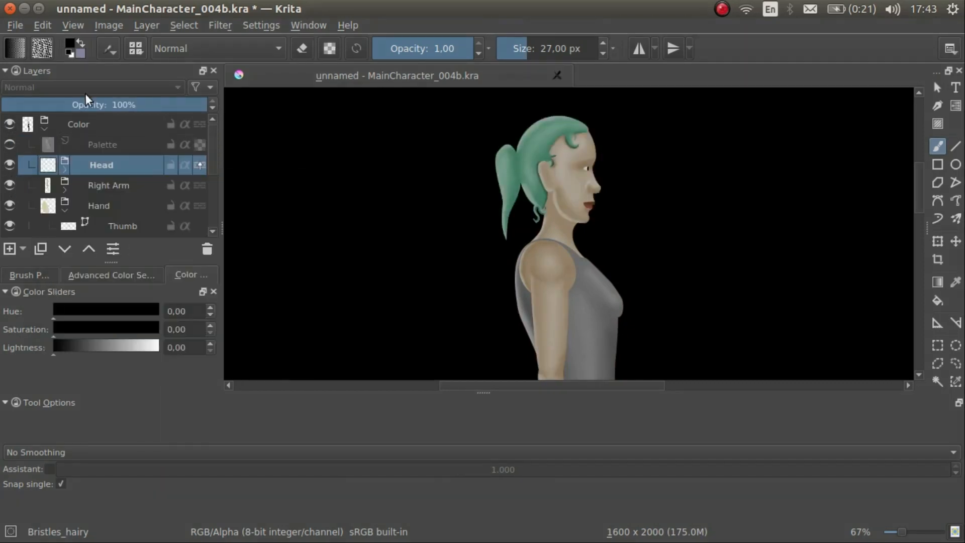
pyautogui.click(65, 165)
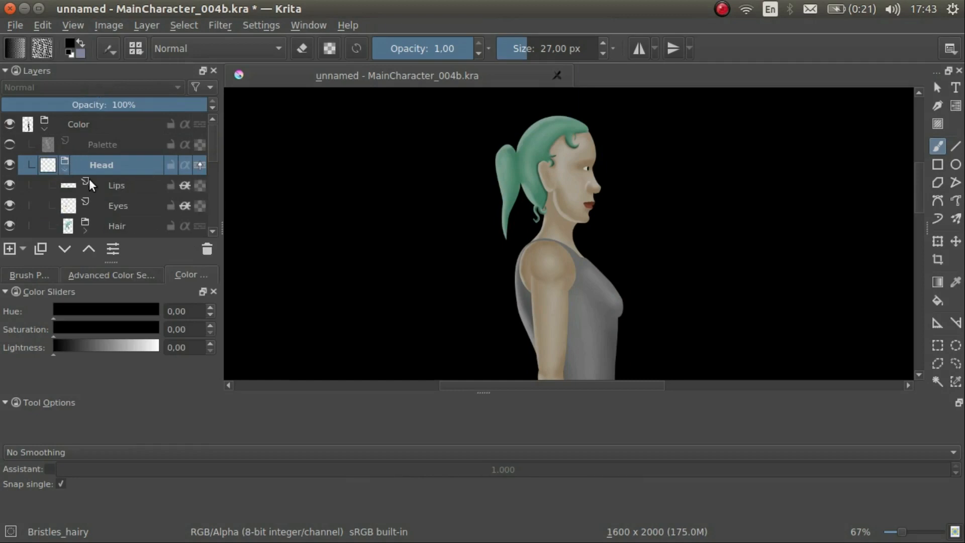
pyautogui.click(92, 87)
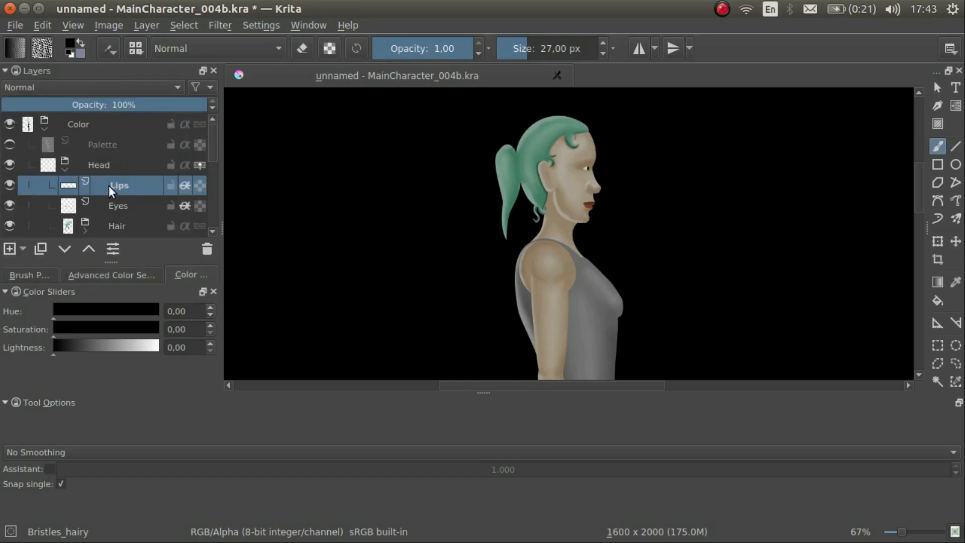
# Step: Show the Lips layer's add-mask options
pyautogui.rightClick(119, 184)
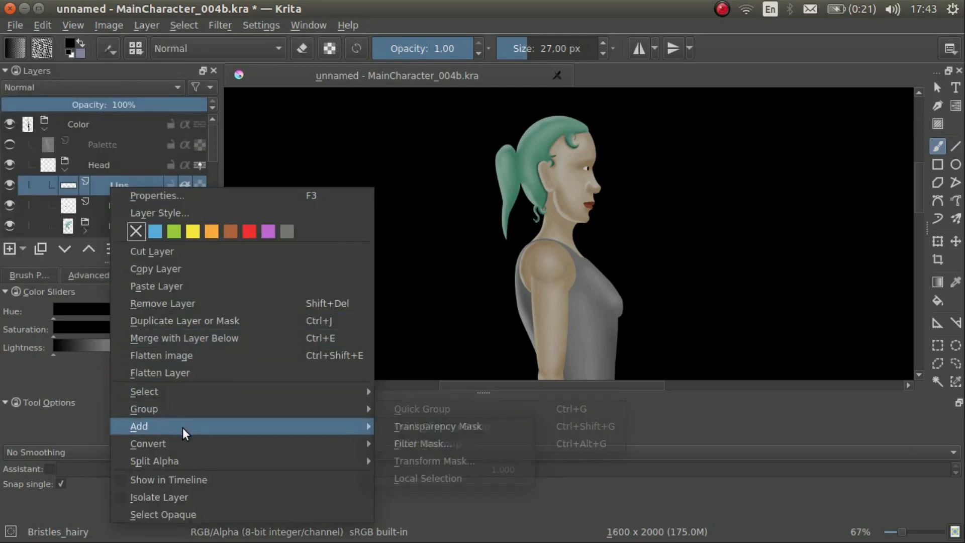
pyautogui.moveTo(422, 443)
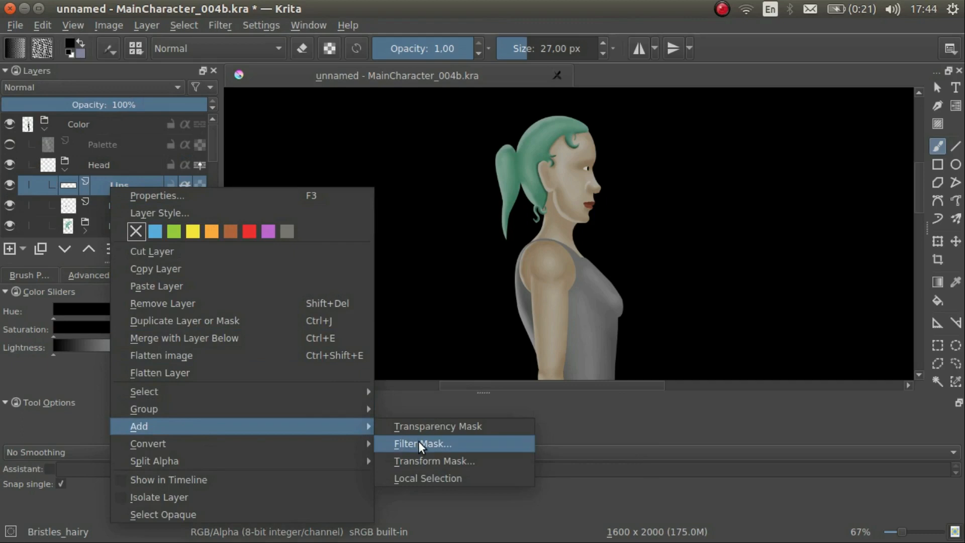
pyautogui.moveTo(421, 461)
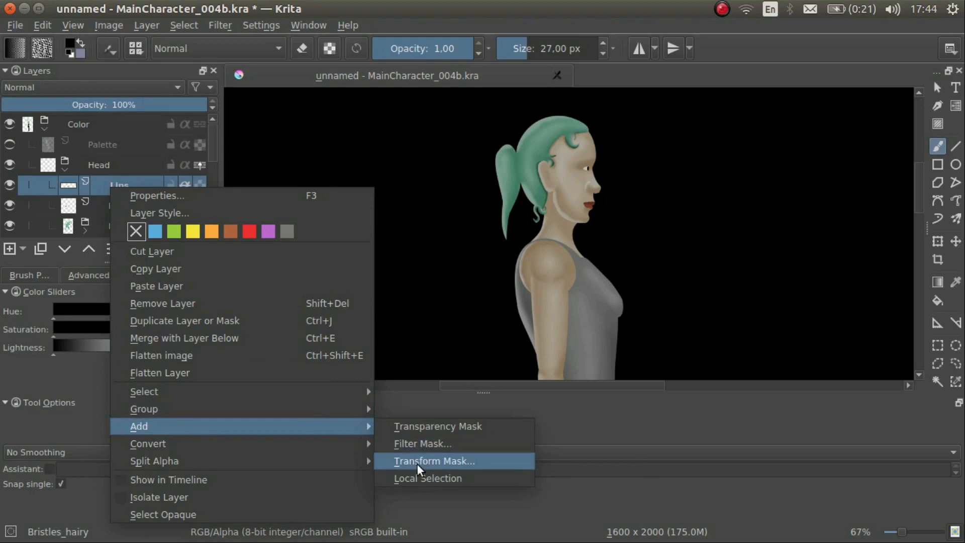
pyautogui.moveTo(464, 287)
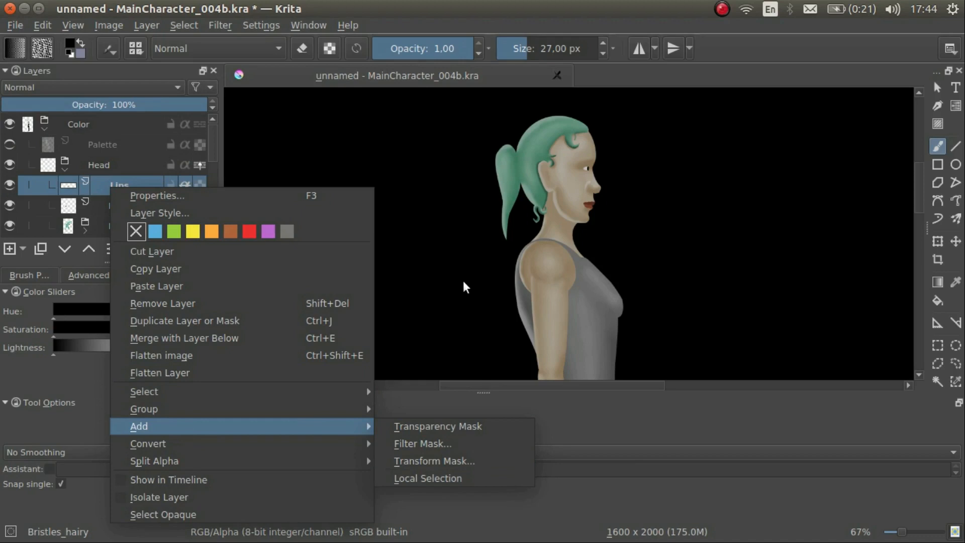